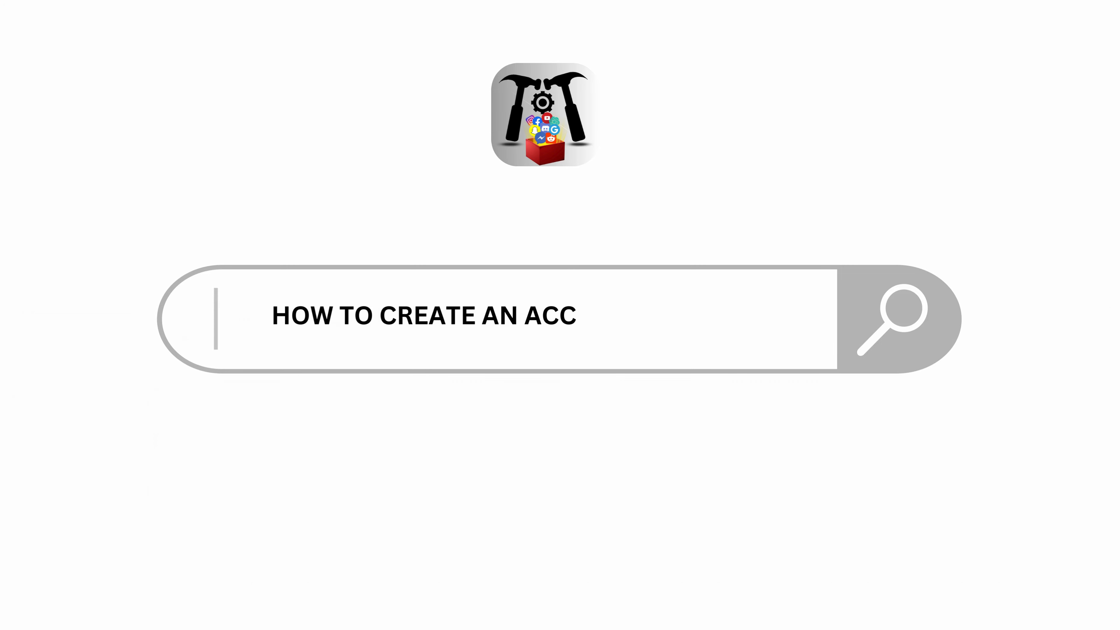
Switch to the Indeed job search home page and head to Sign in to create an account.
type("OUNT ON INDEED")
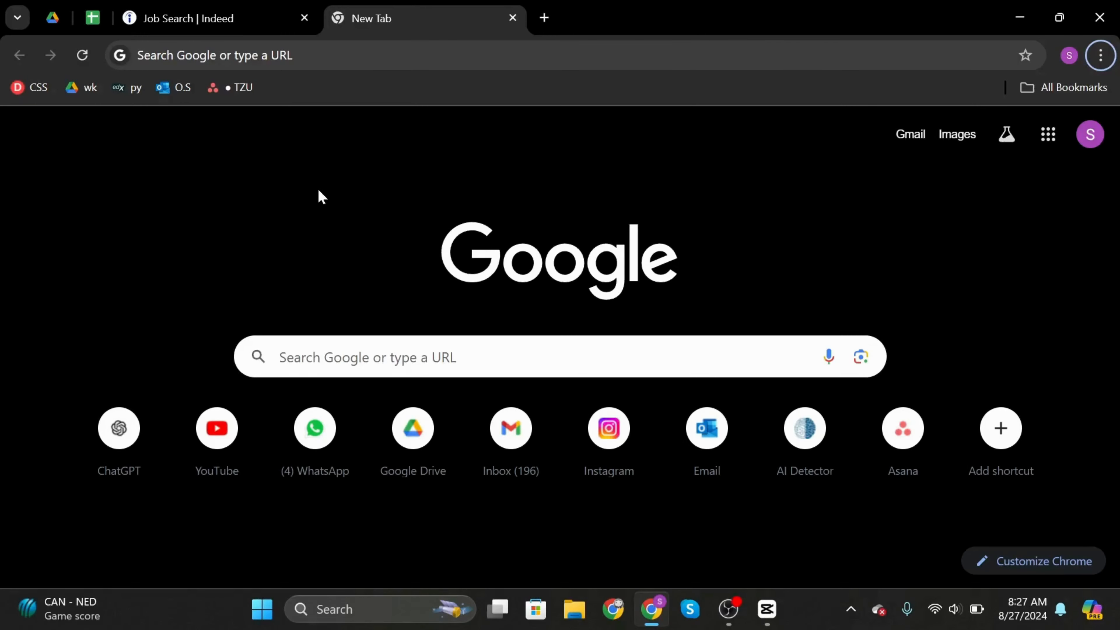
mouse_move(246, 325)
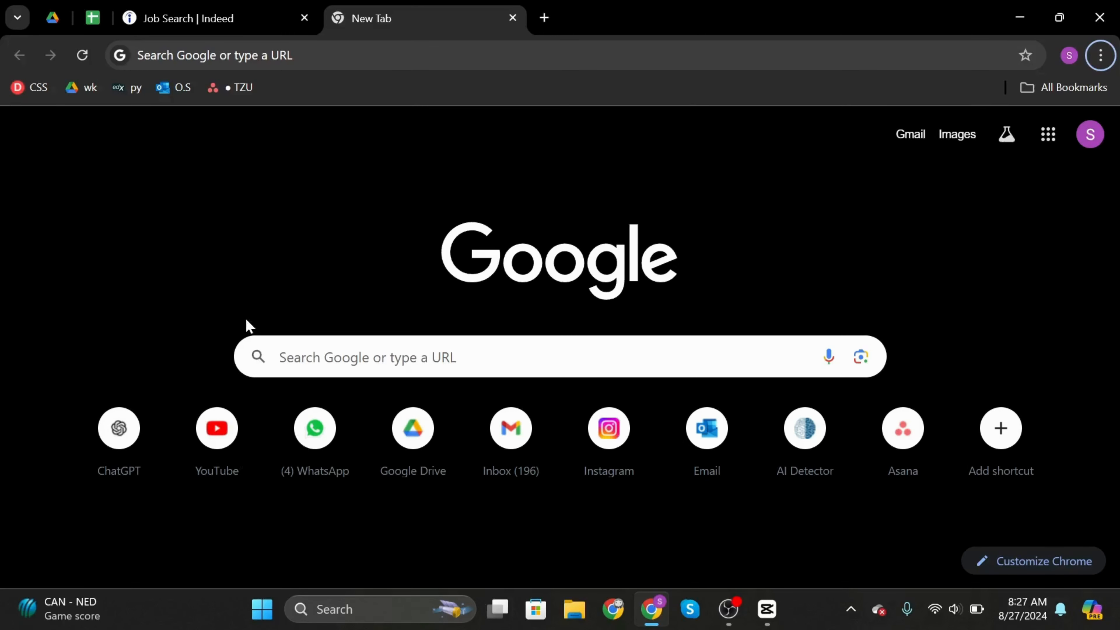
mouse_move(527, 8)
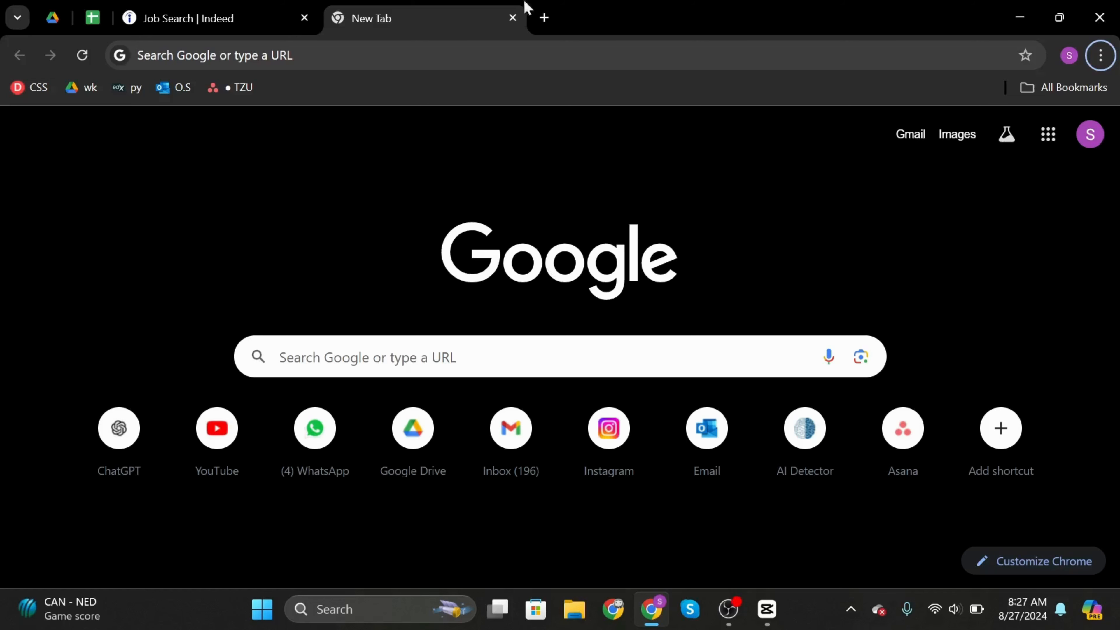
left_click(200, 18)
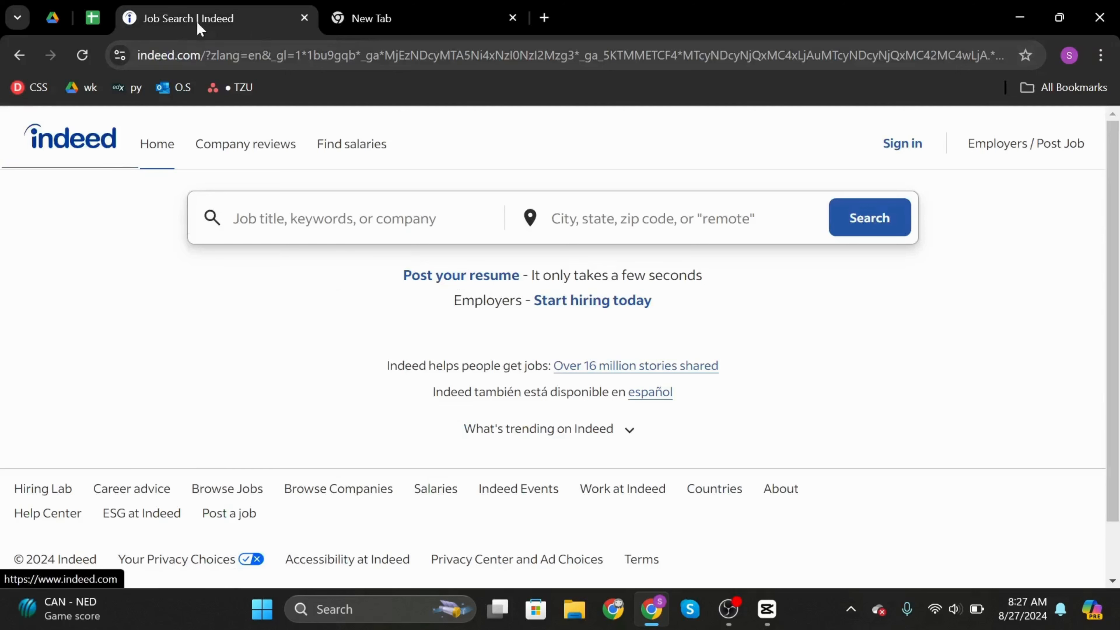
mouse_move(306, 115)
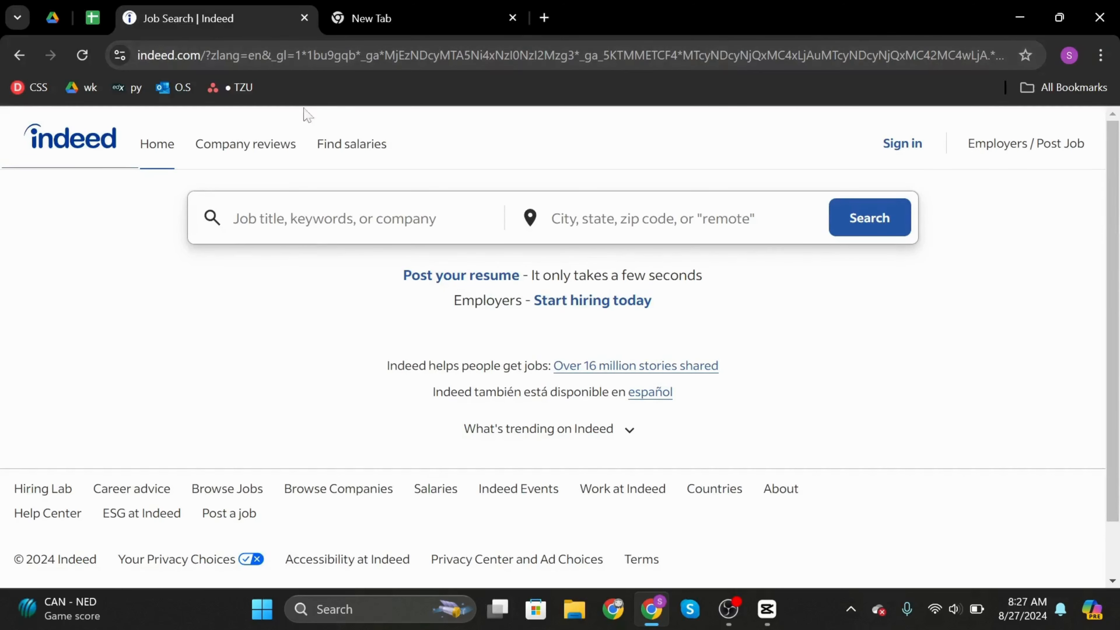
scroll("down", 3)
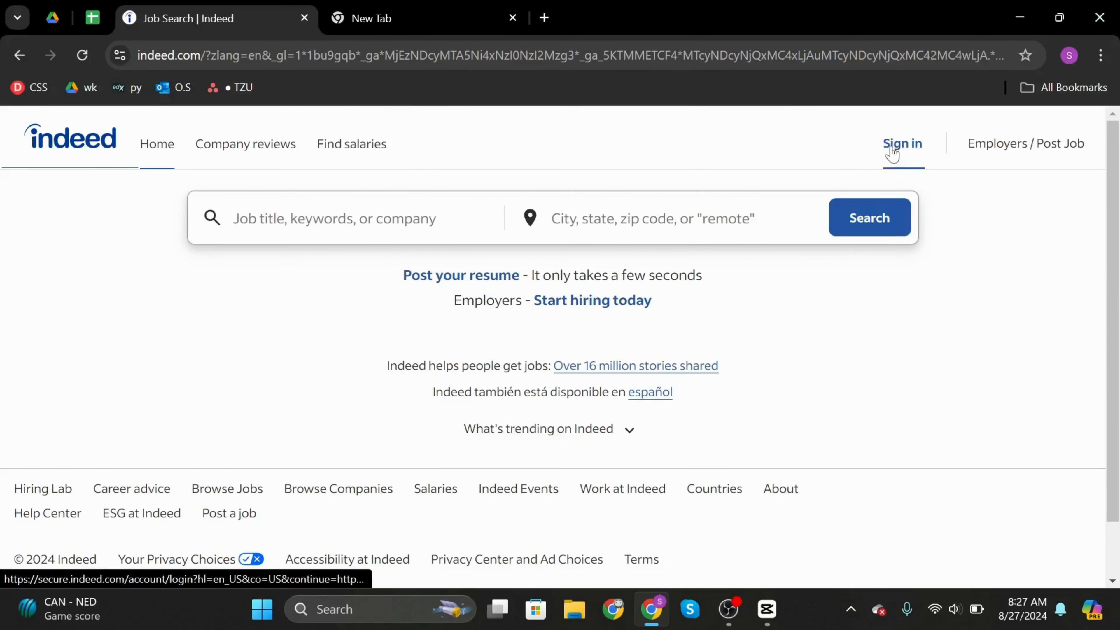
left_click(901, 144)
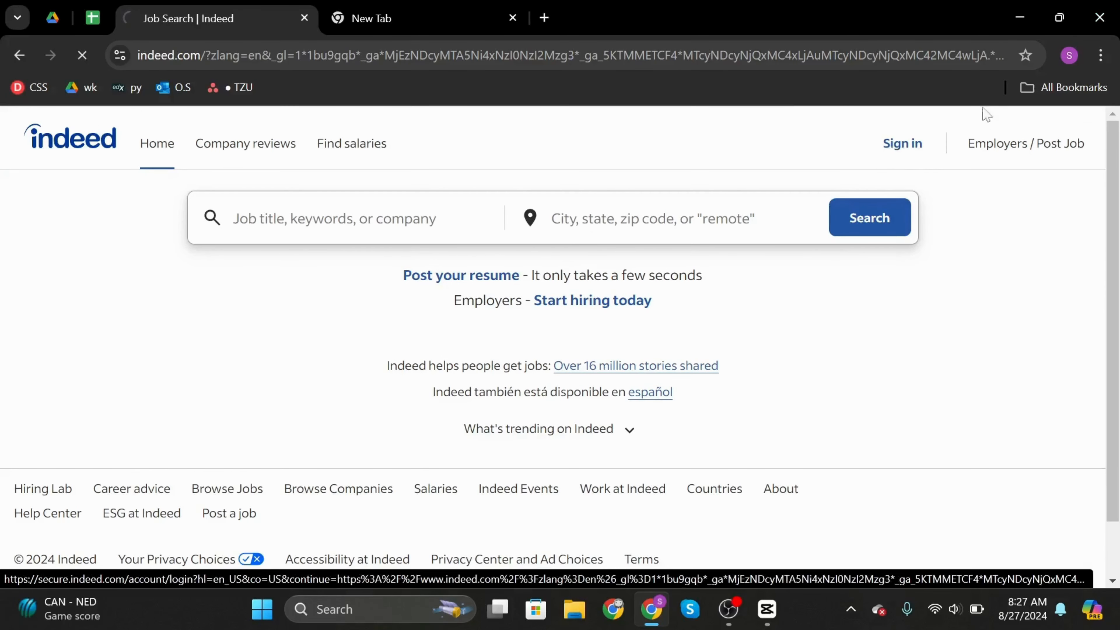
Register a new Indeed account with an email address, reaching the job seeker or employer welcome page.
left_click(901, 143)
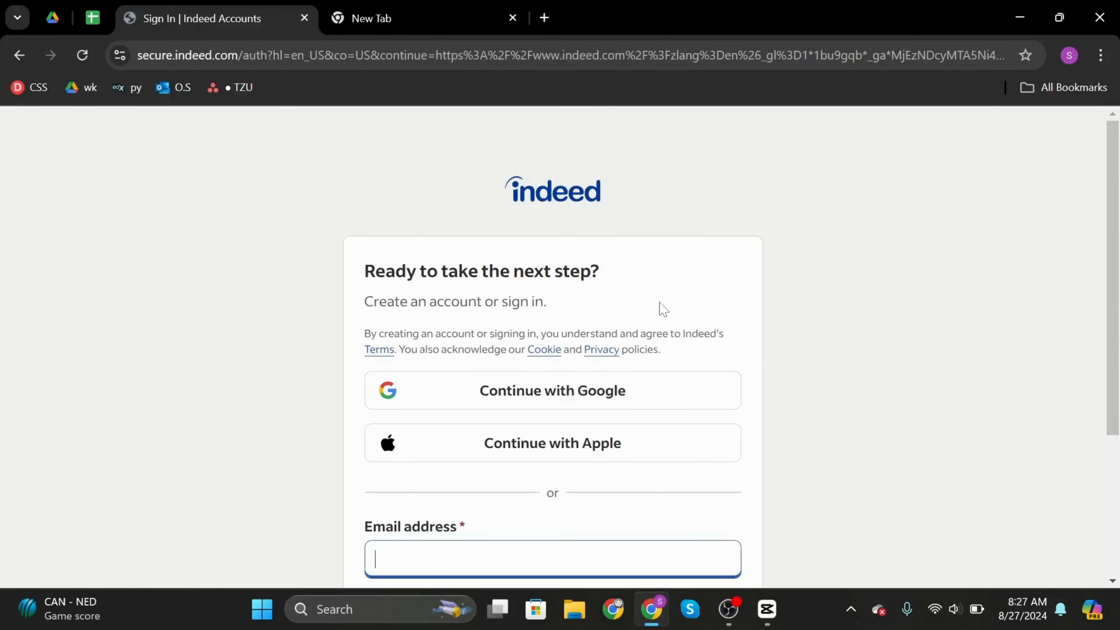
scroll("down", 3)
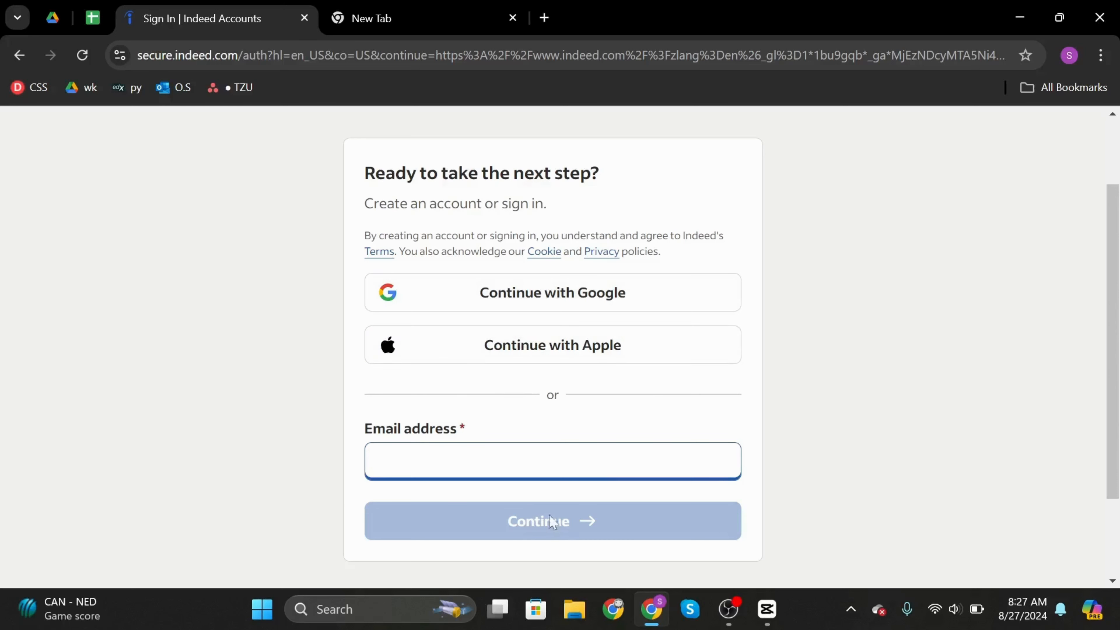
mouse_move(620, 293)
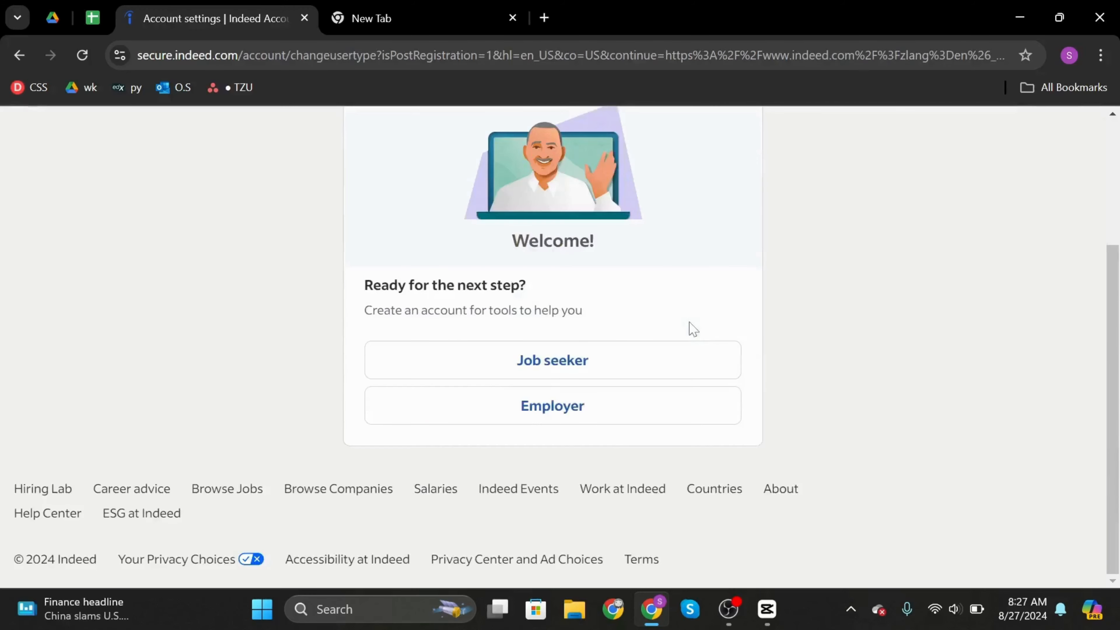
scroll("up", 3)
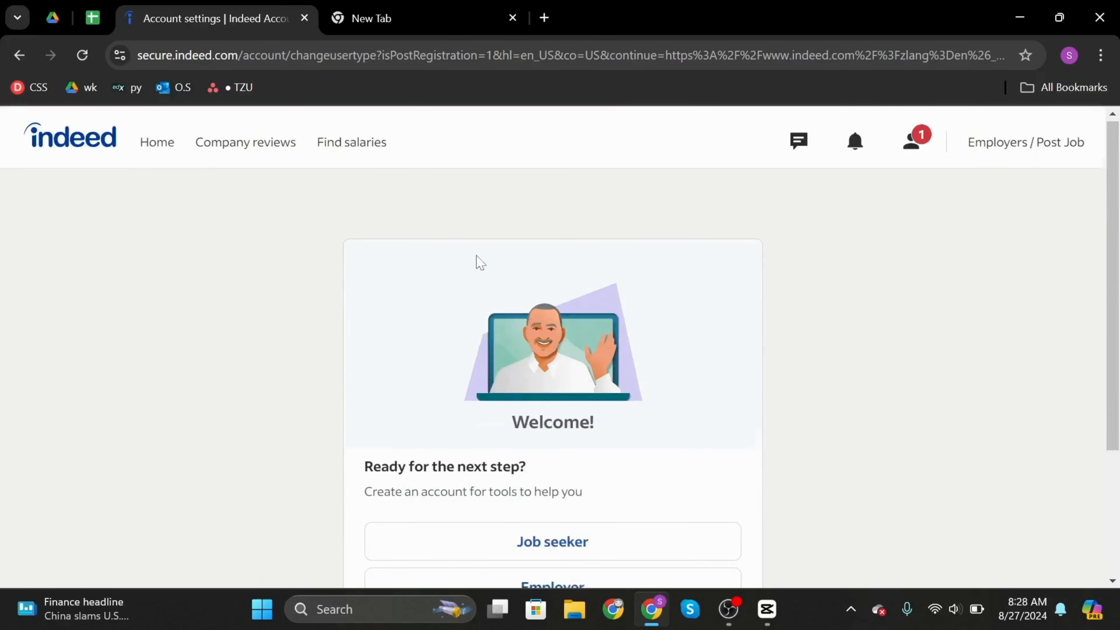
scroll("down", 3)
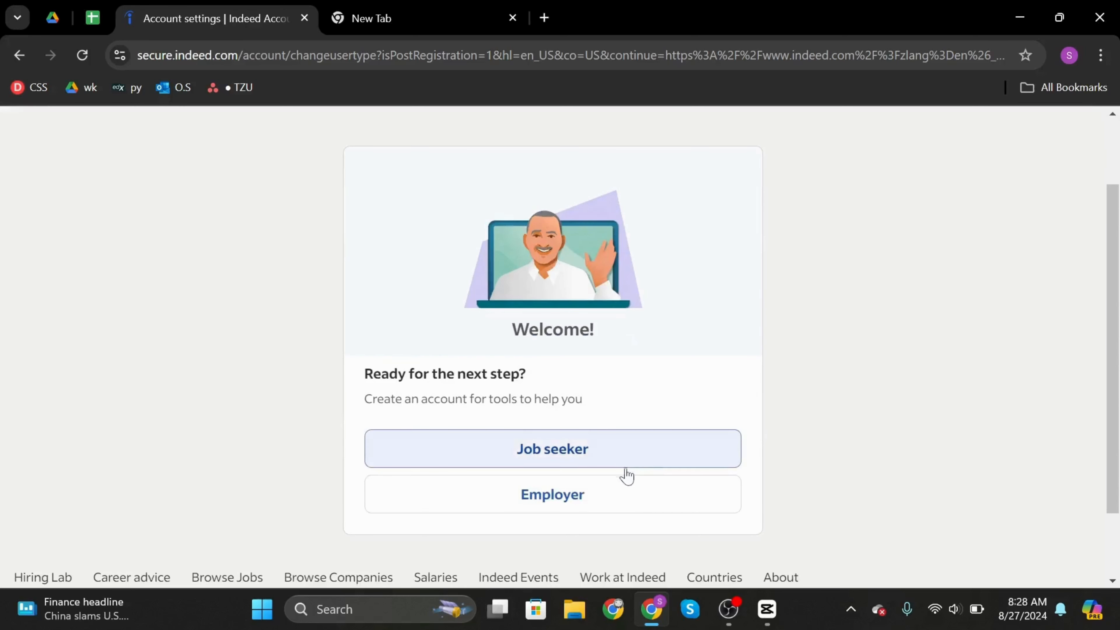
mouse_move(541, 528)
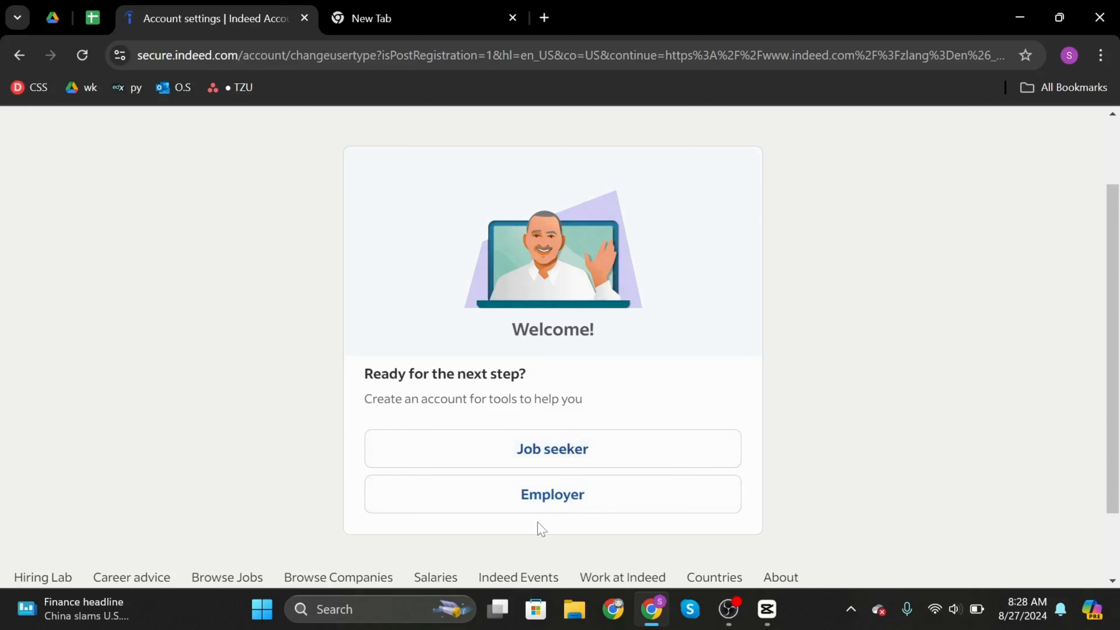
Choose a job seeker account and skip phone verification with Not now.
left_click(552, 448)
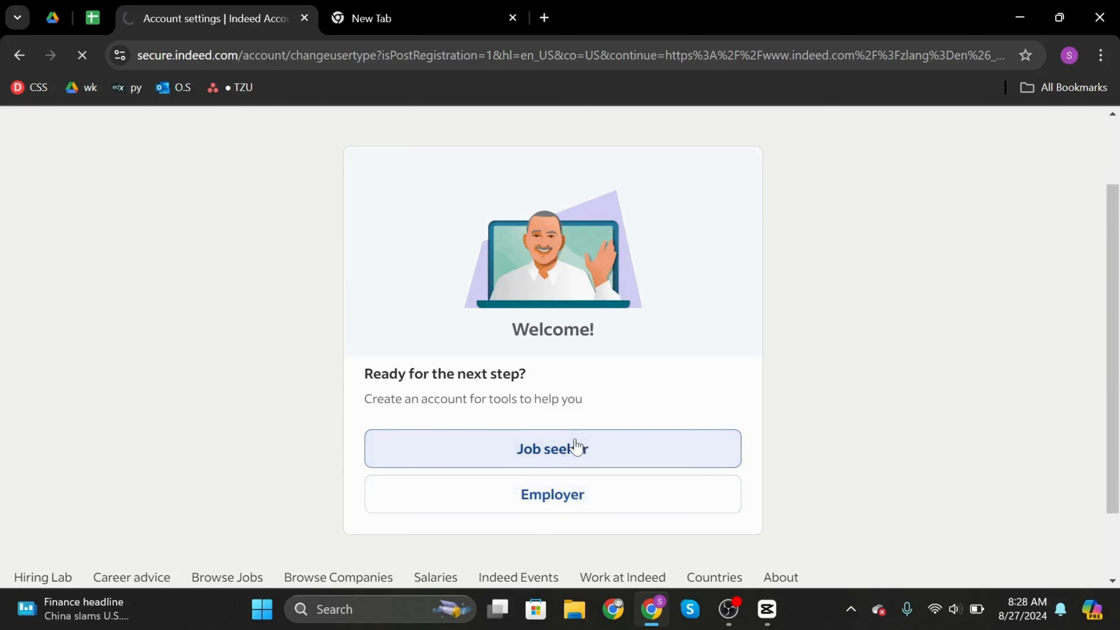
left_click(552, 448)
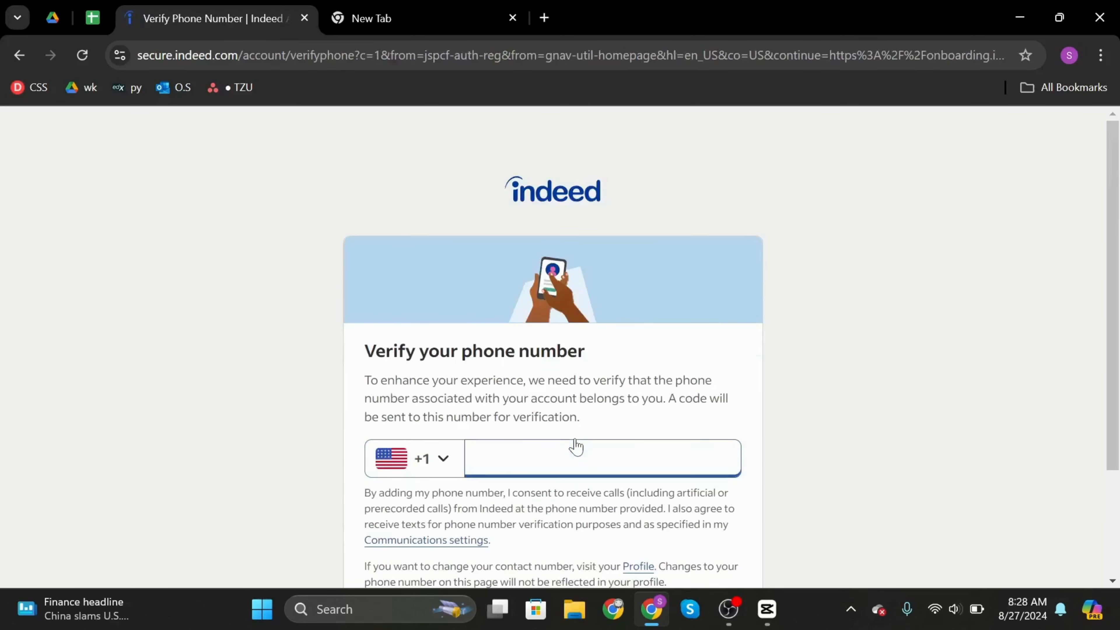
scroll("down", 3)
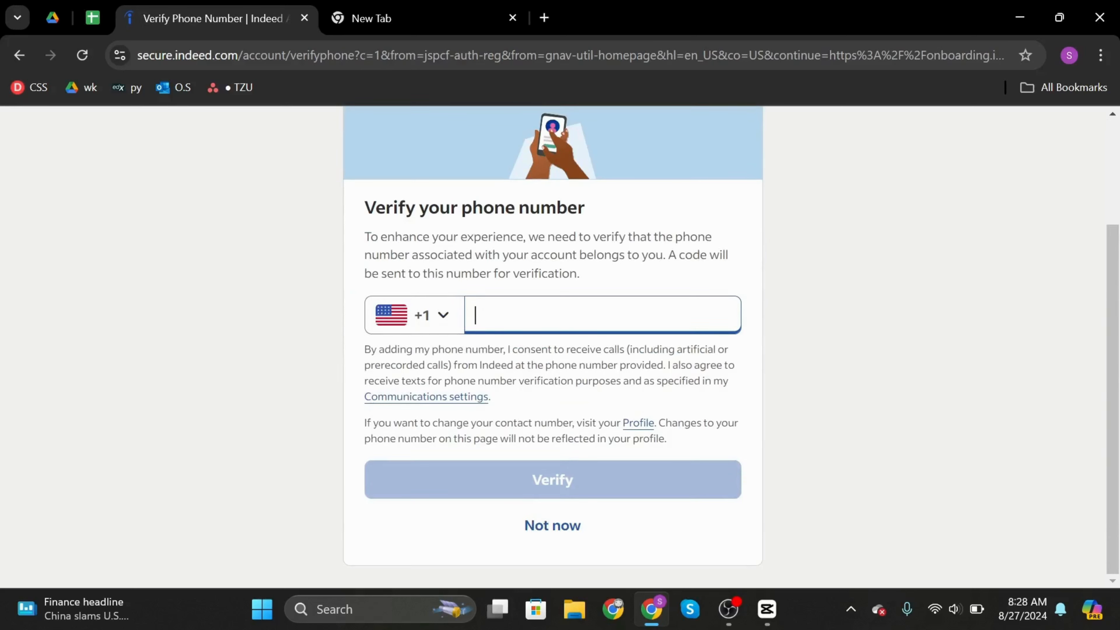
mouse_move(553, 524)
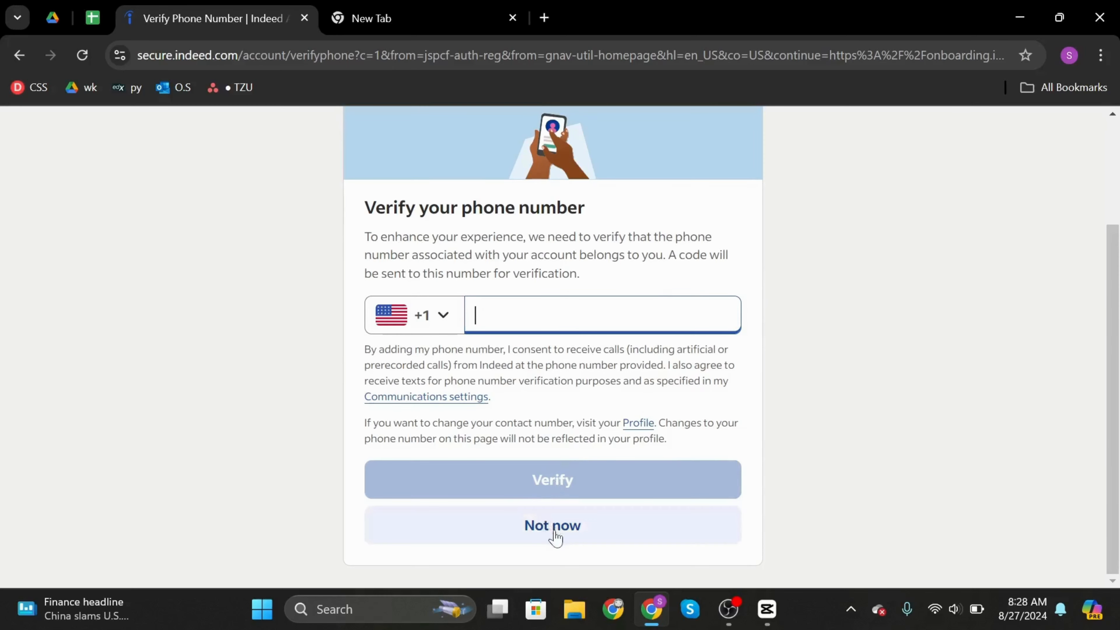
left_click(553, 525)
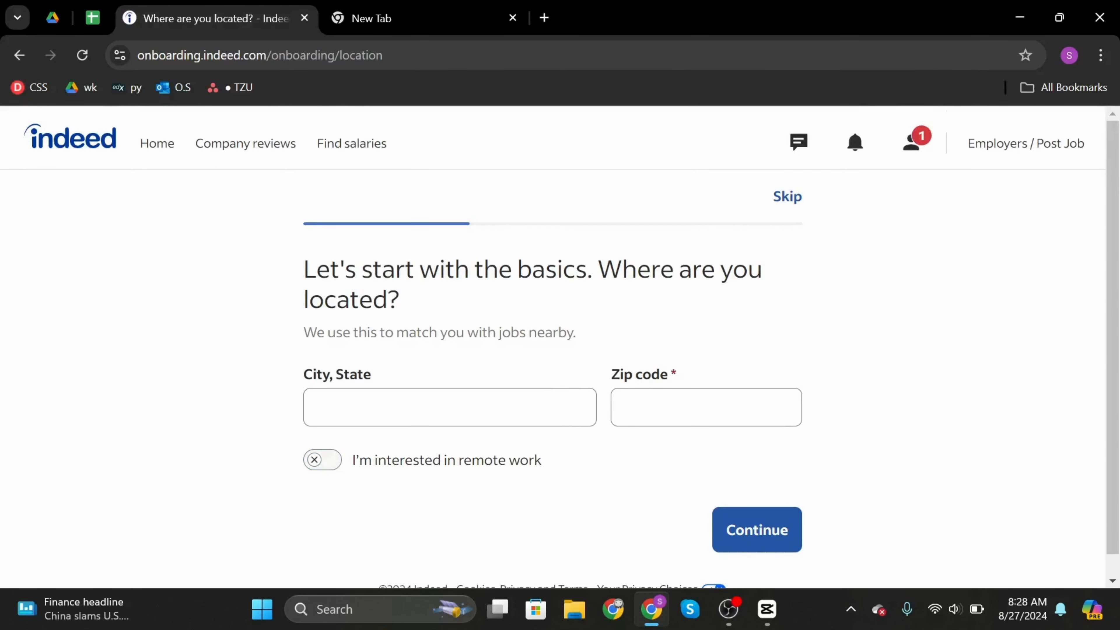
mouse_move(836, 356)
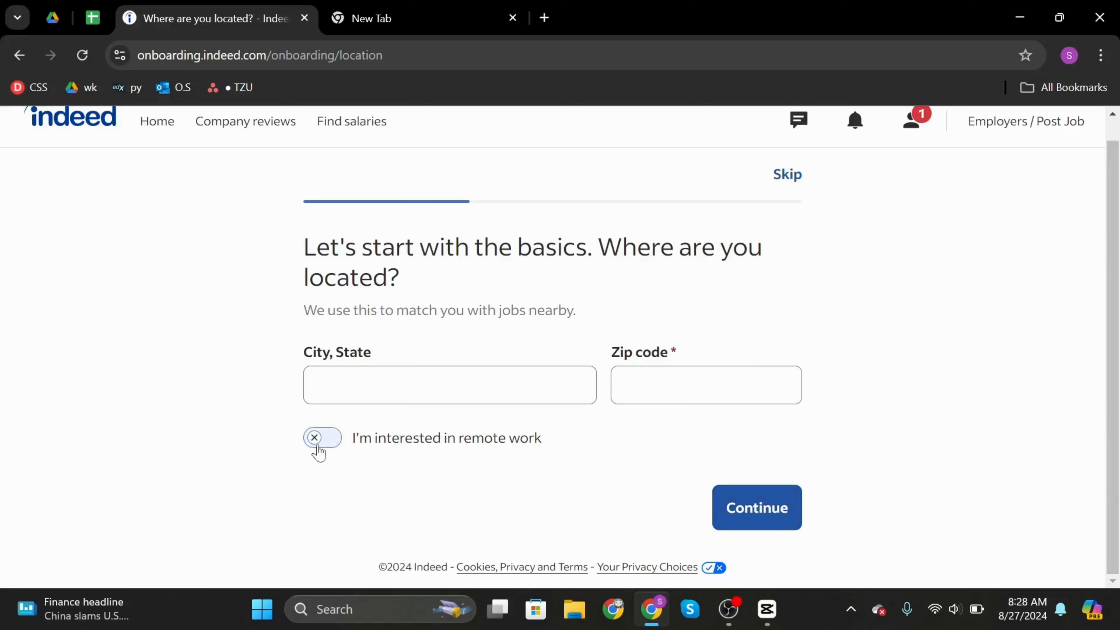
Turn on 'I'm interested in remote work', continue past location, and skip the minimum pay question.
left_click(321, 437)
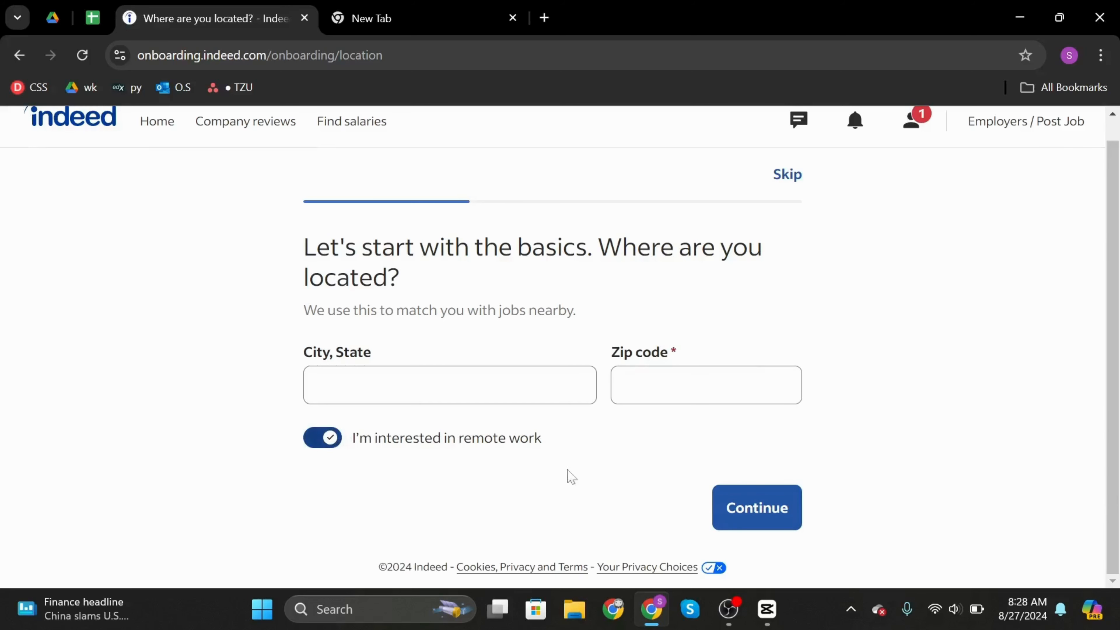
left_click(754, 507)
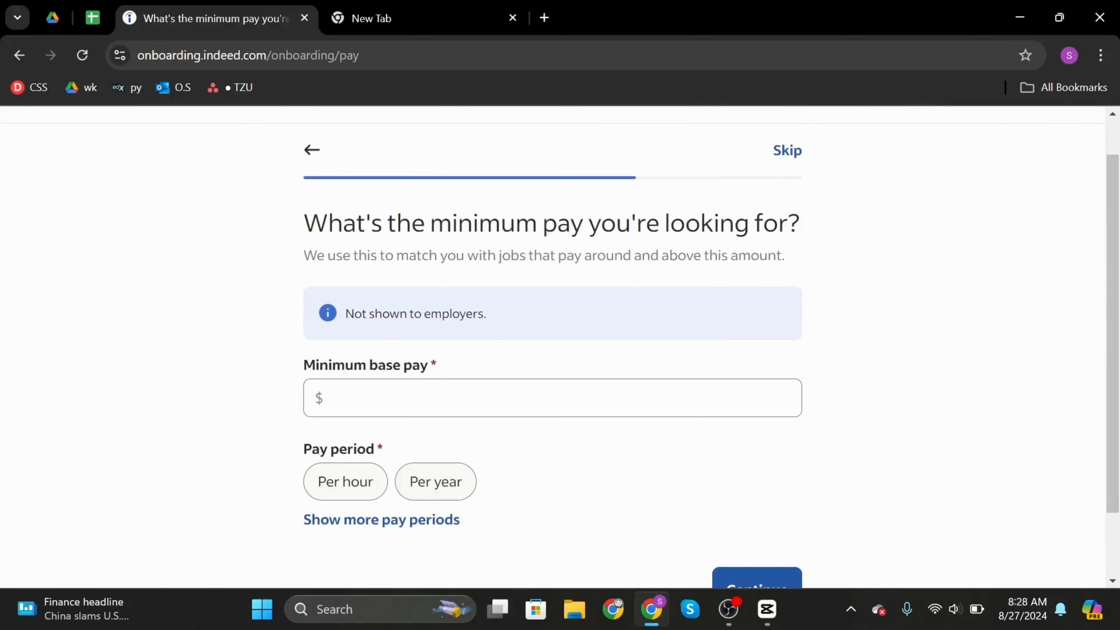
scroll("down", 3)
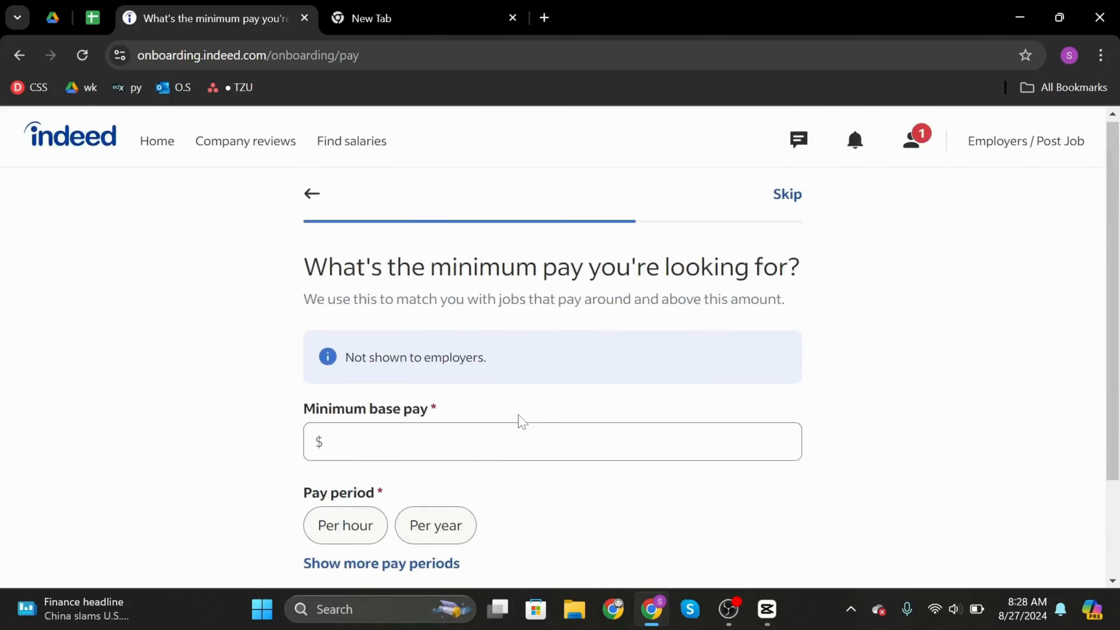
left_click(312, 193)
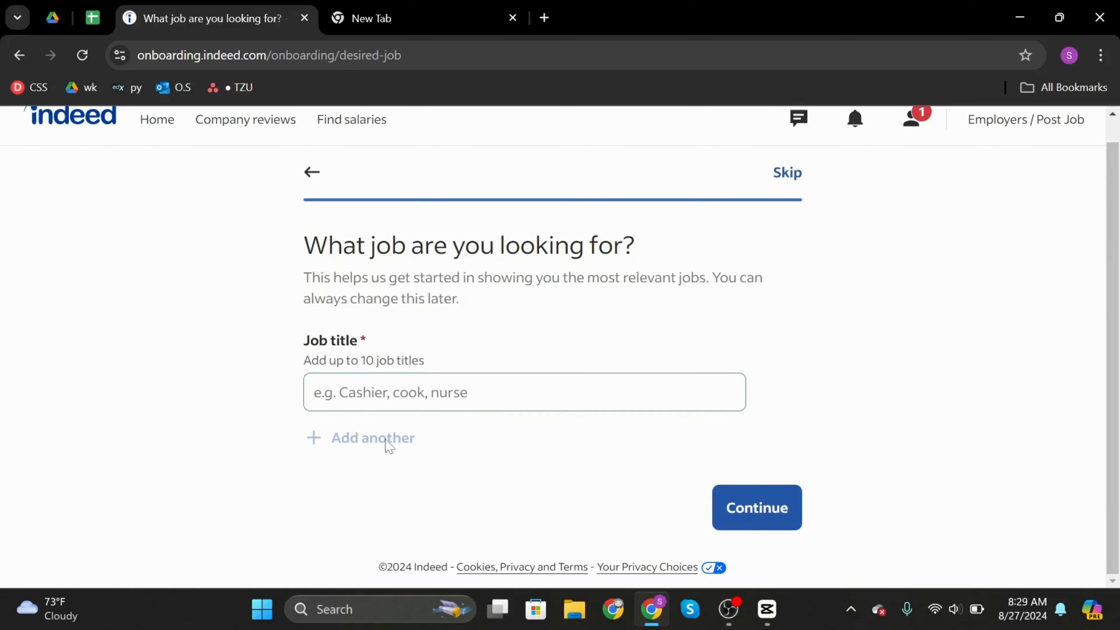
Skip the job title question to finish onboarding and land on the job search home page.
left_click(787, 172)
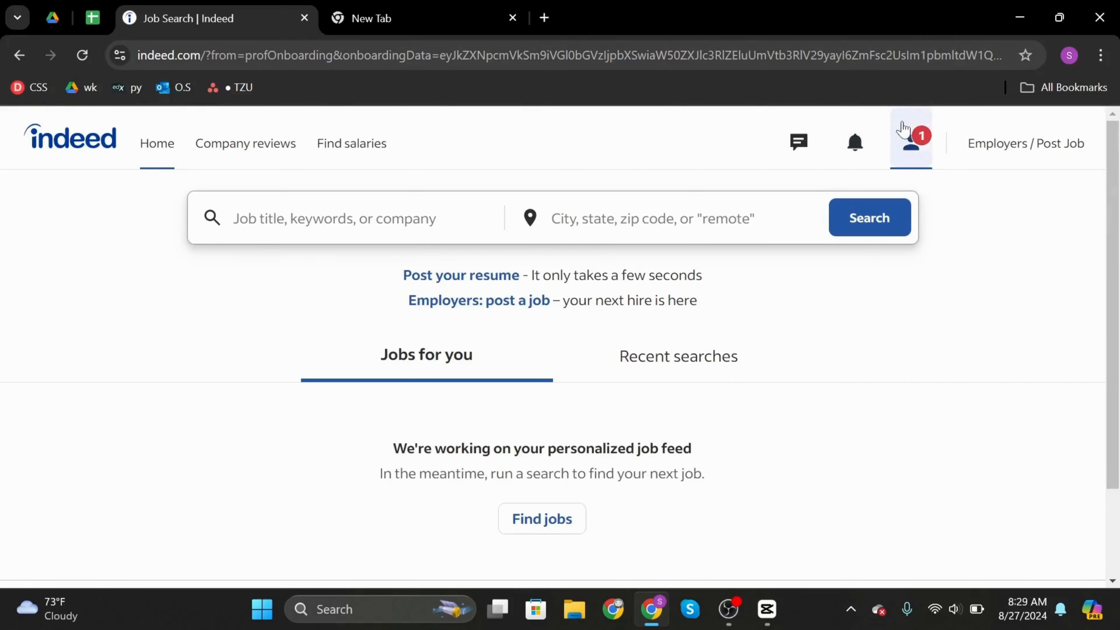
left_click(910, 138)
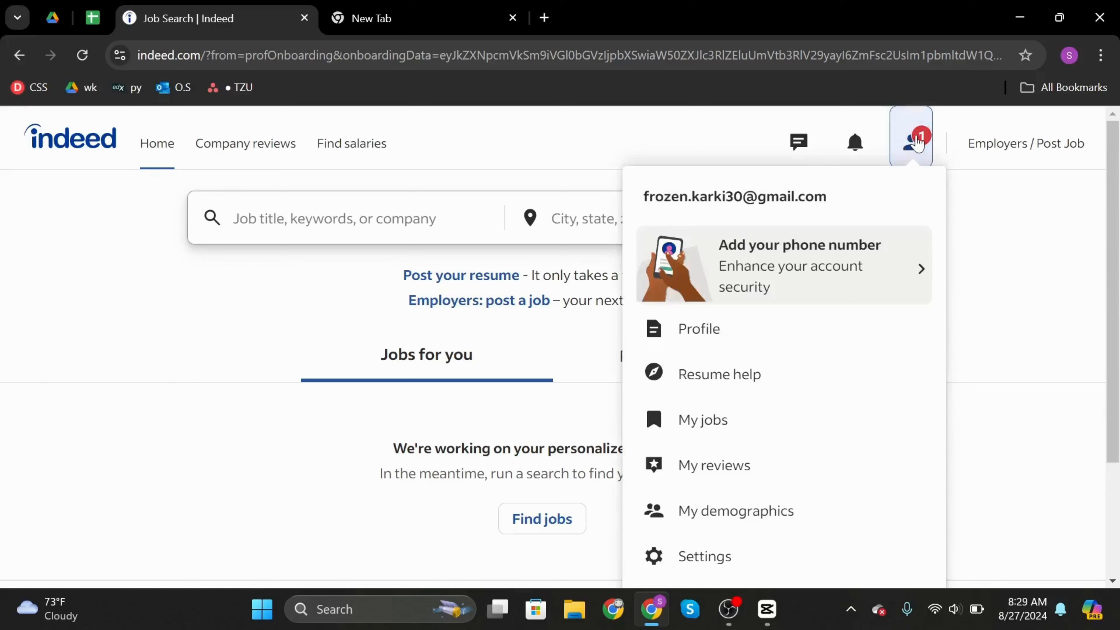
scroll("down", 3)
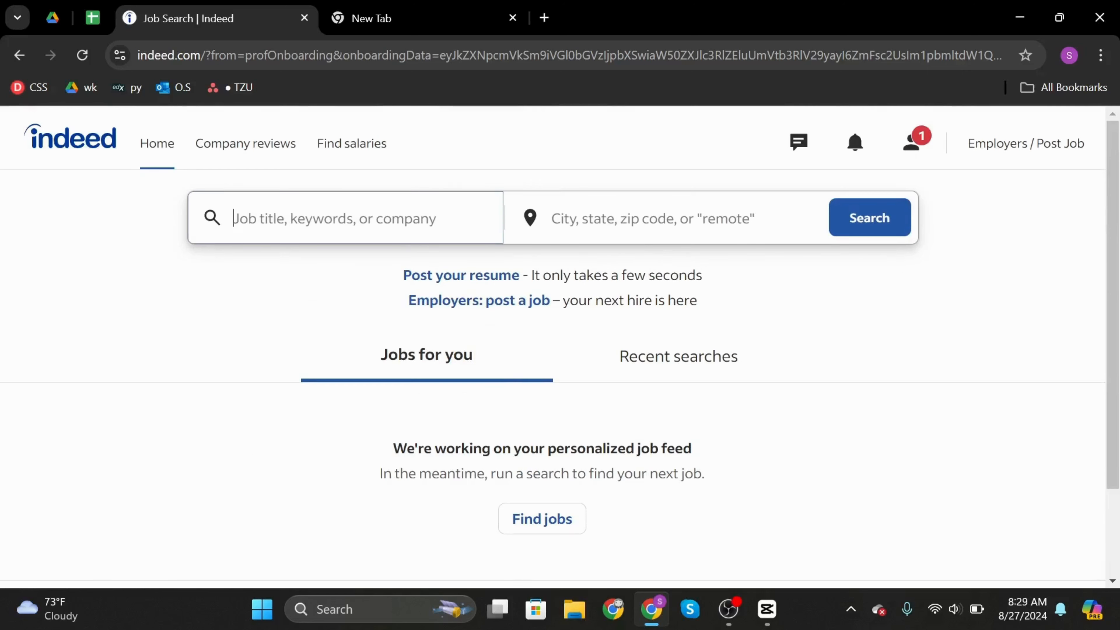
Reach the Profile page offering resume upload or build, then switch to the blank New Tab.
type("ty")
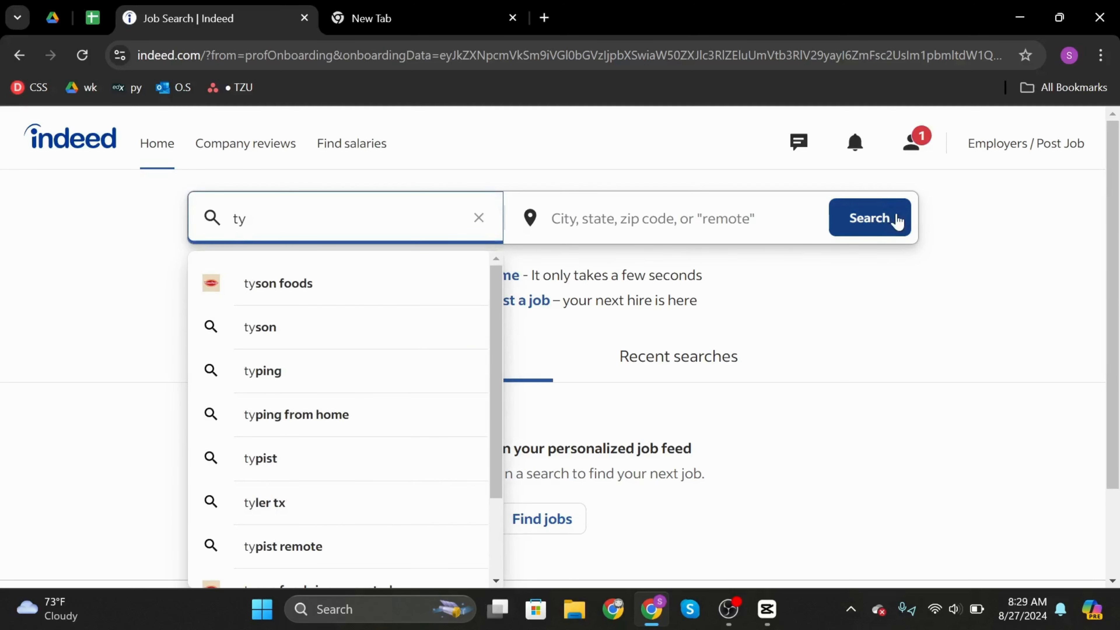
left_click(910, 137)
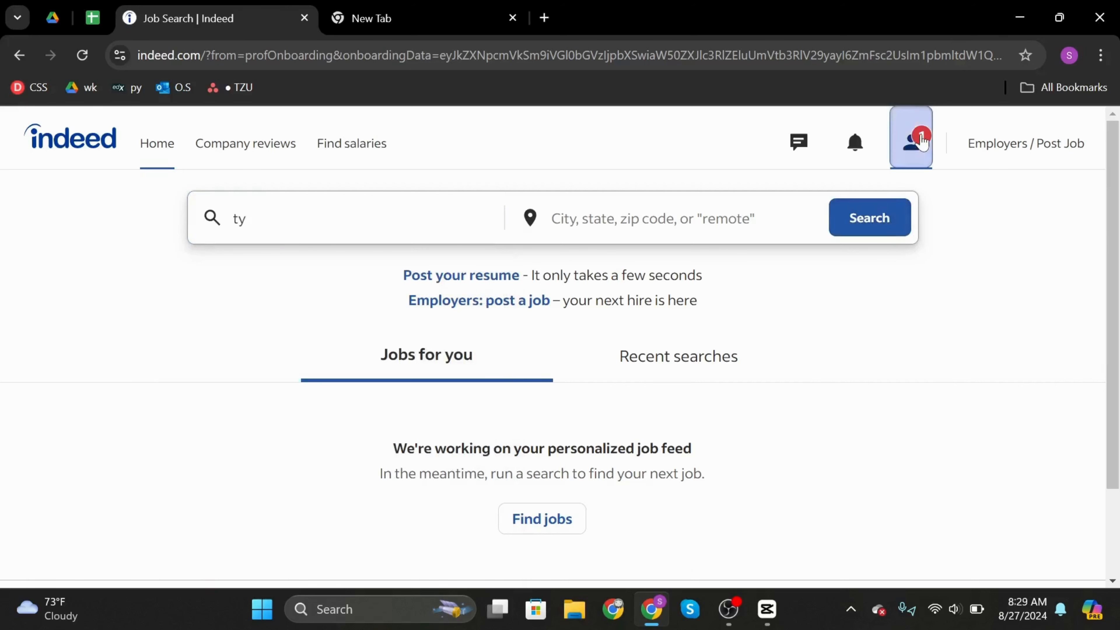
left_click(911, 136)
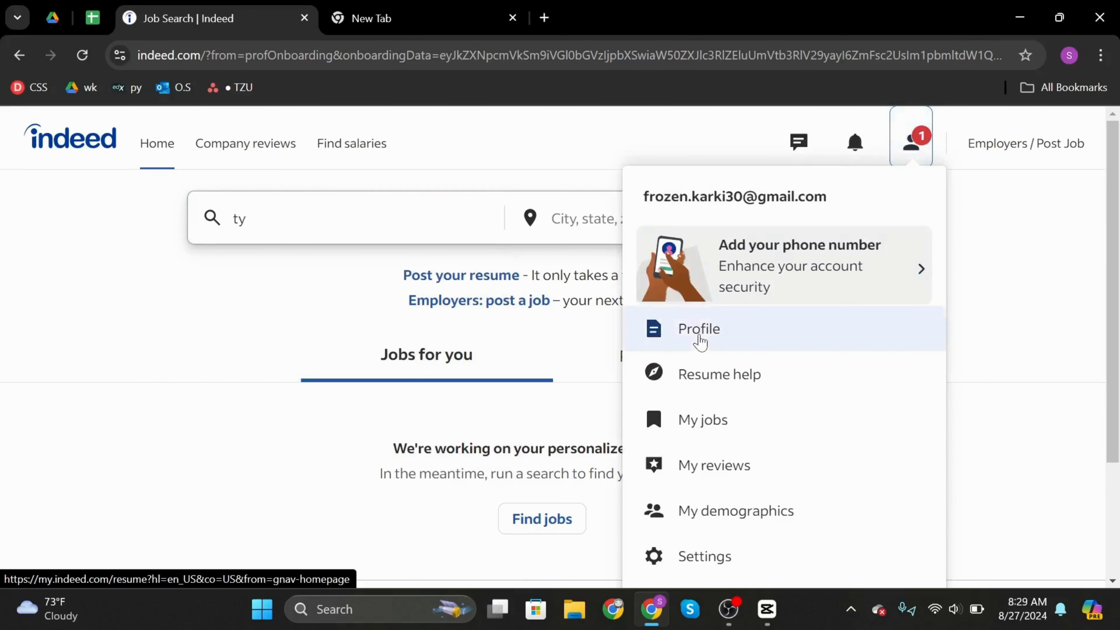
left_click(699, 328)
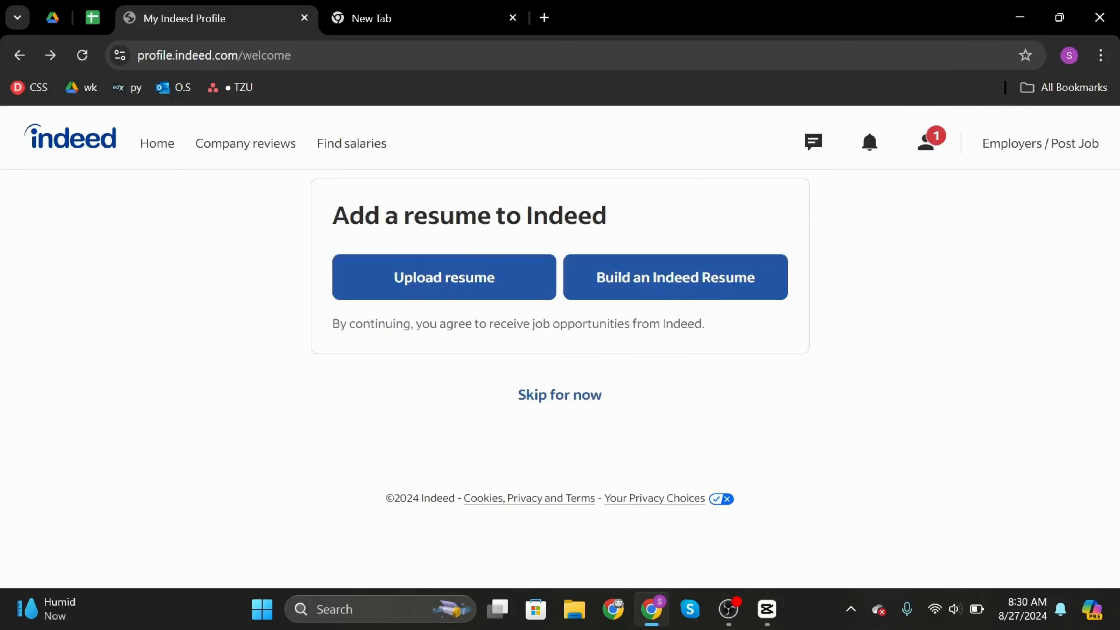
mouse_move(560, 285)
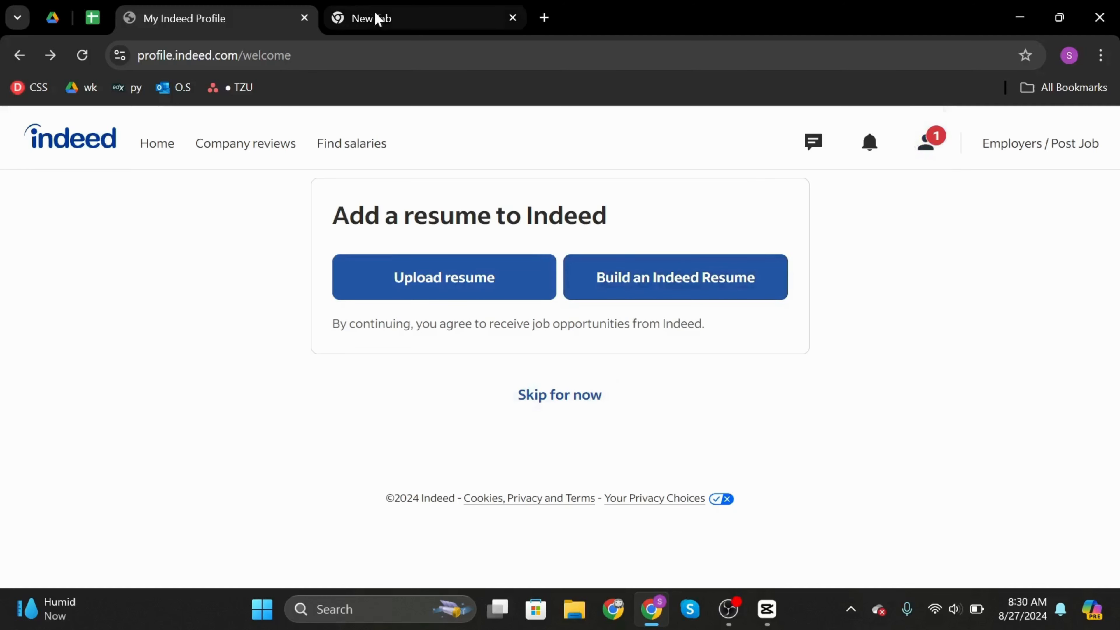
left_click(423, 18)
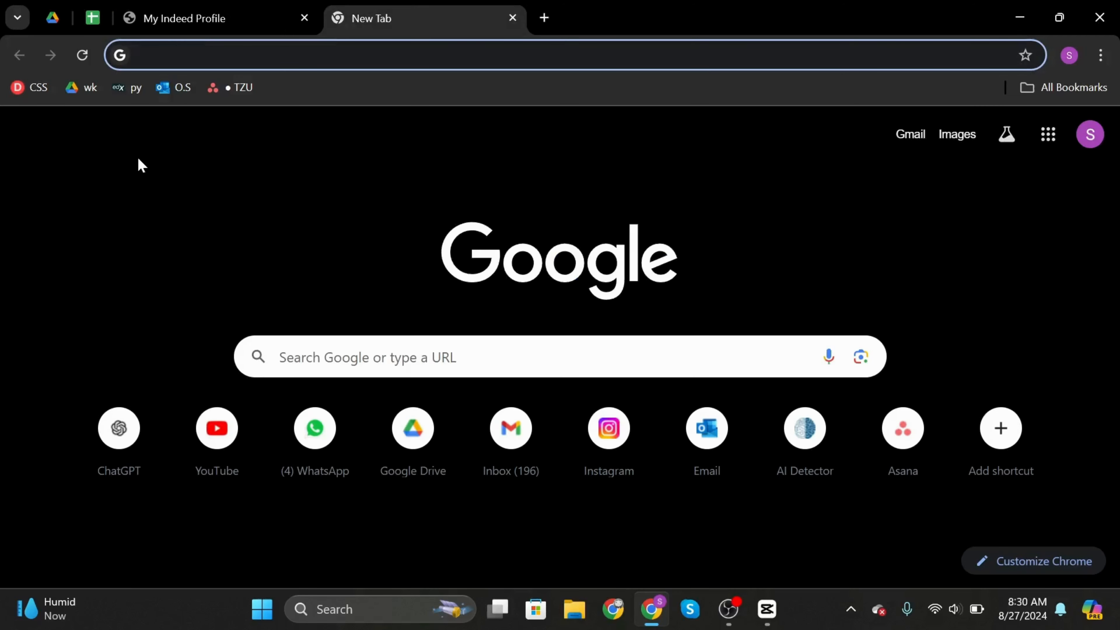